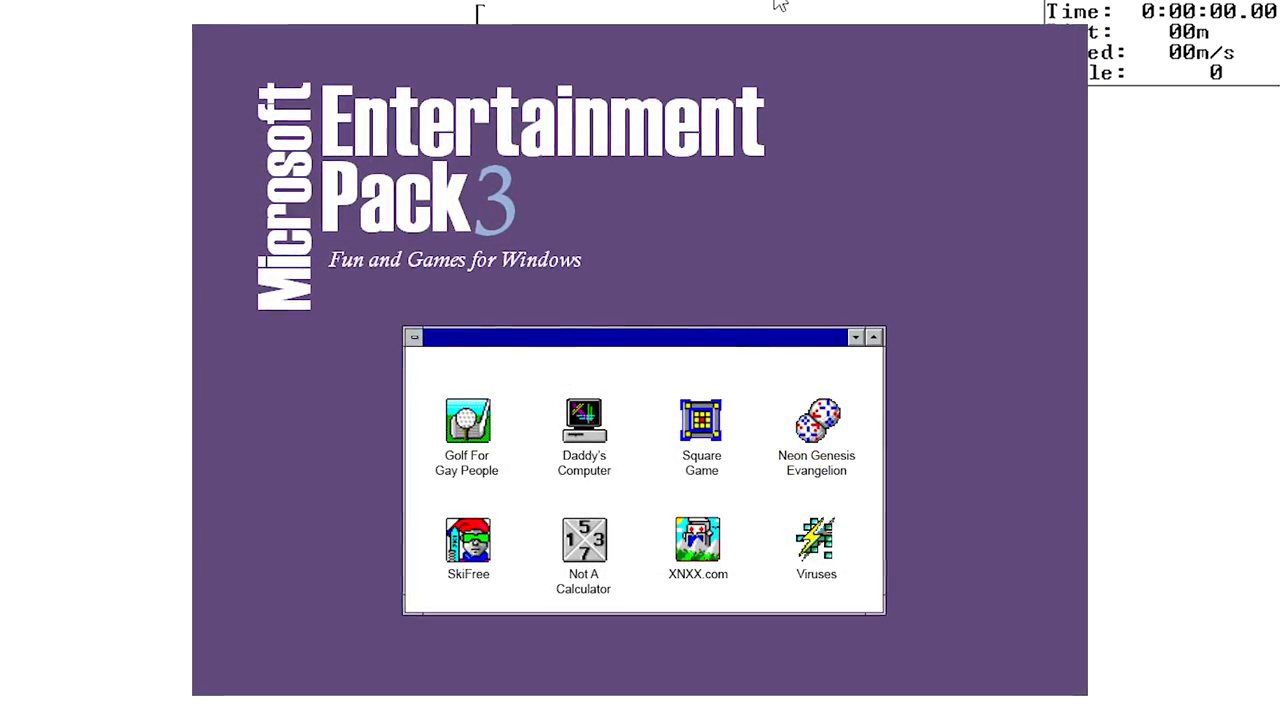
Launch SkiFree from the Entertainment Pack window and ski downhill to about 347 m
double_click(468, 540)
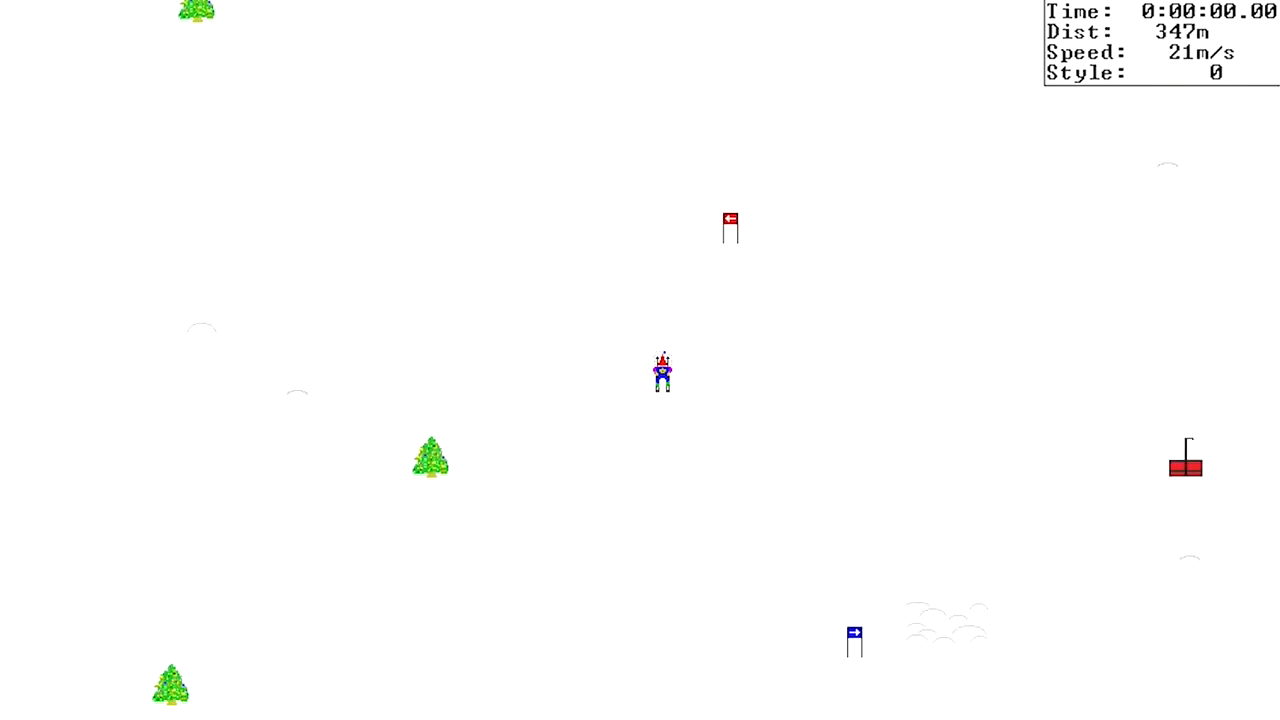
Restart with F2 and ski a timed run through the Finish gates, scoring 1:19.66
key(F2)
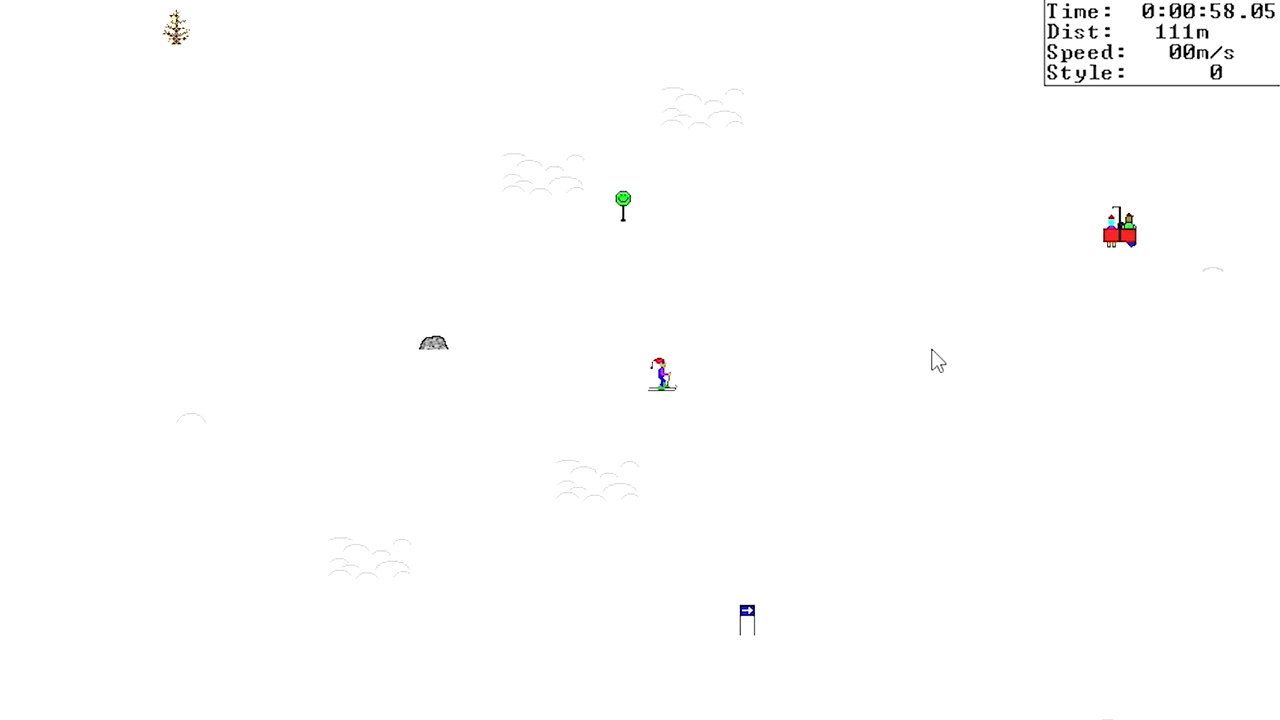
mouse_move(904, 452)
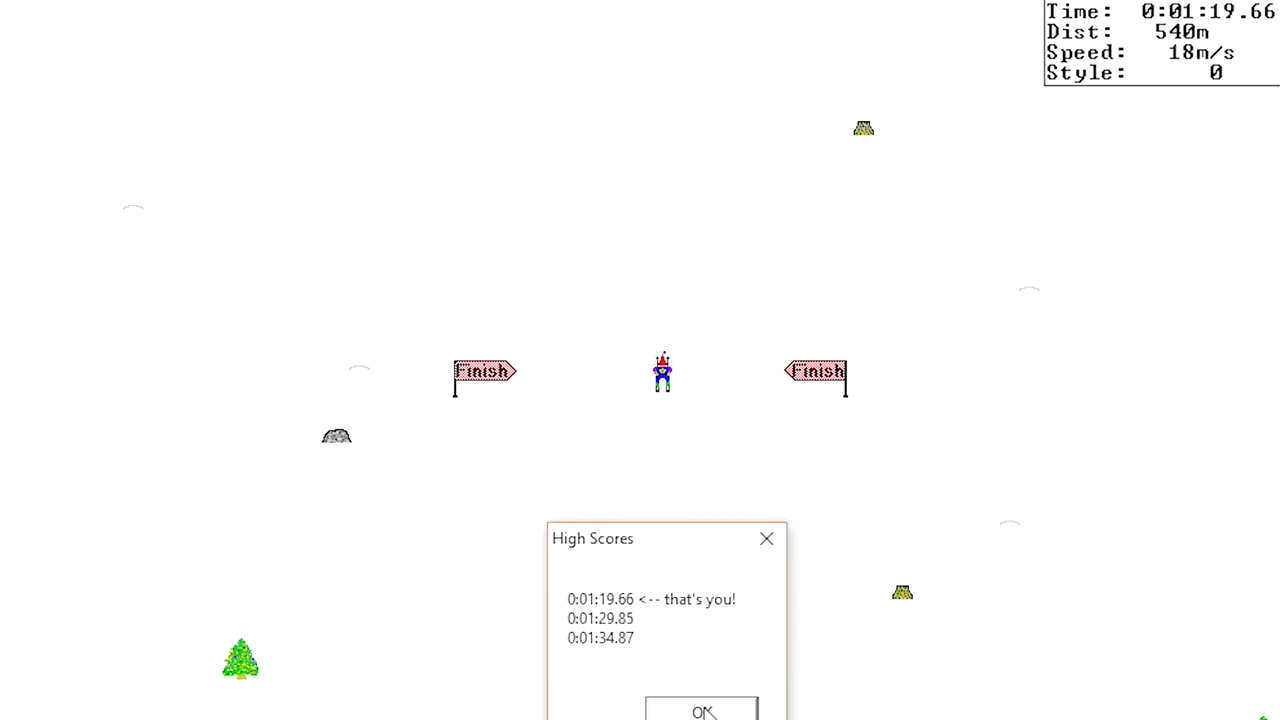
Dismiss the High Scores dialog and ski on to about 2034 m ahead of the yeti
click(702, 710)
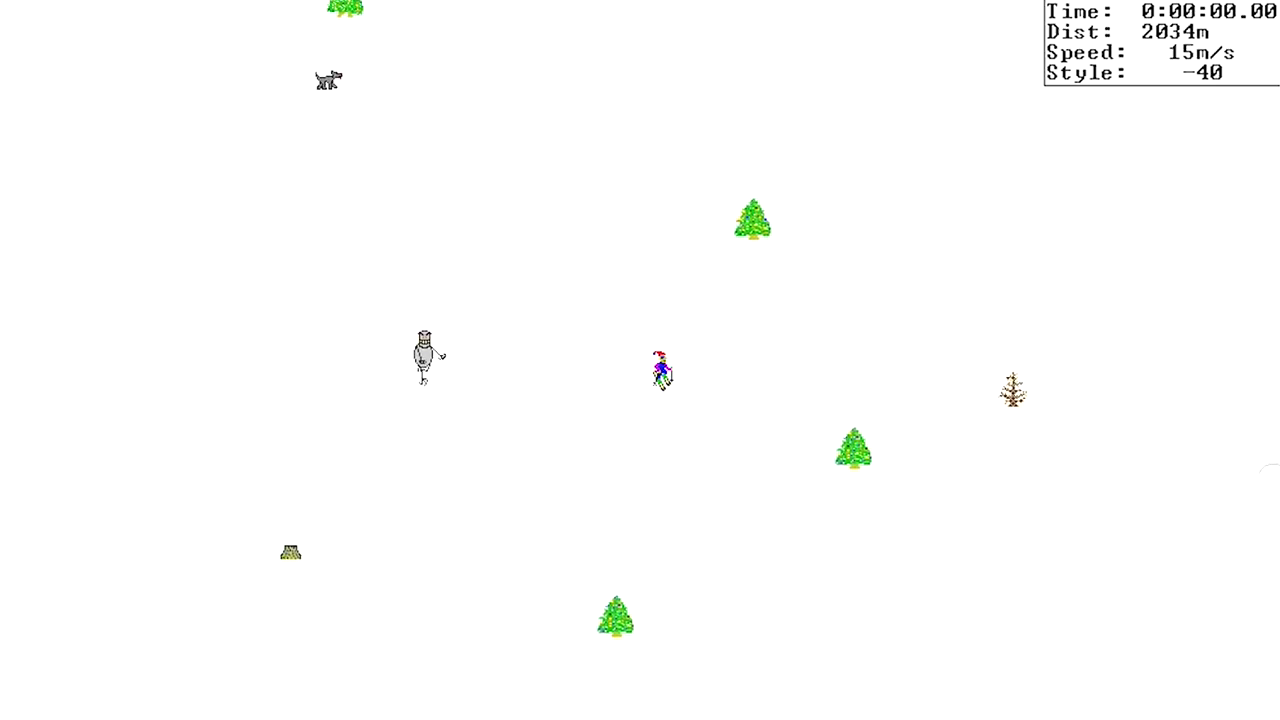
Restart, ski over 1,500 m downhill, then restart again back to the title screen
key(f2)
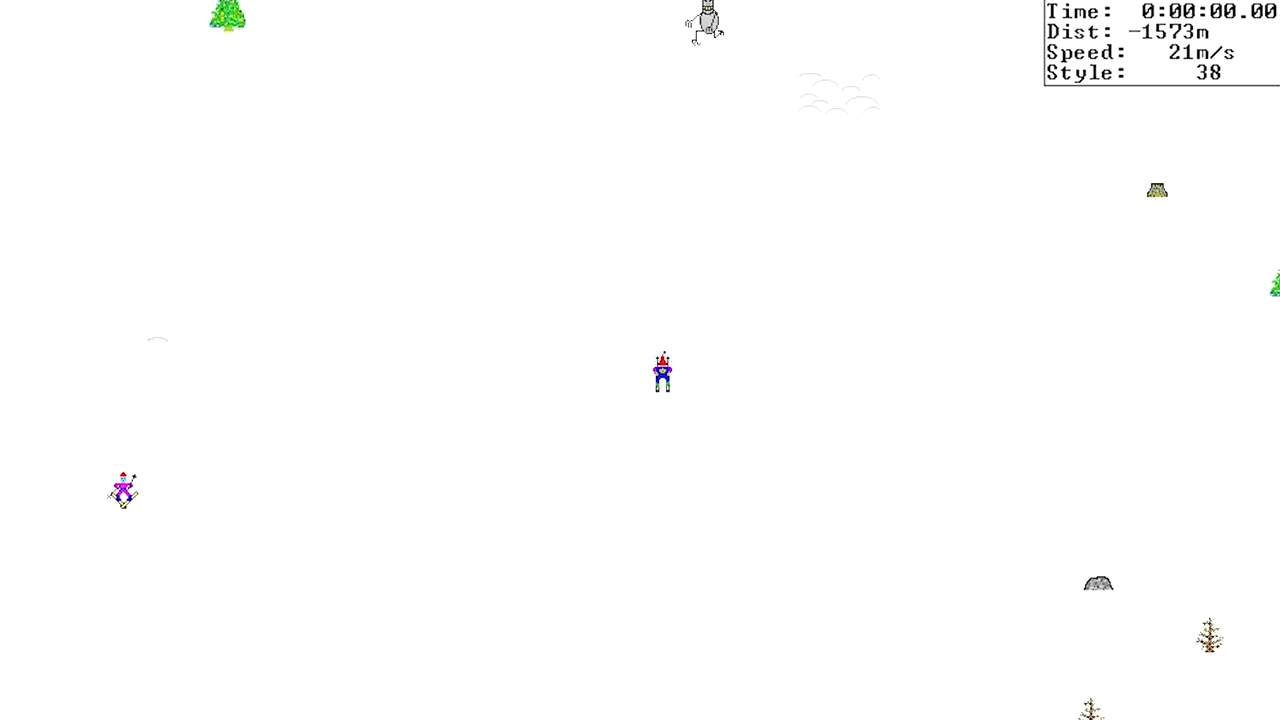
key(f2)
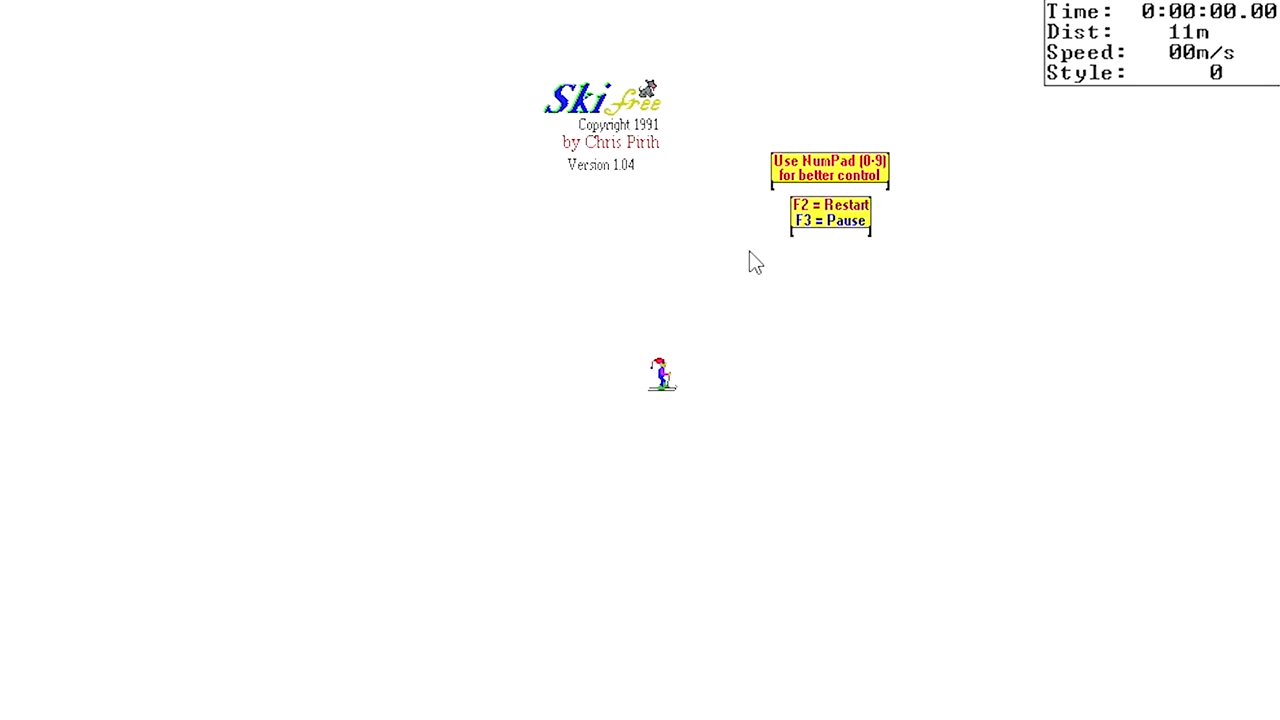
mouse_move(694, 442)
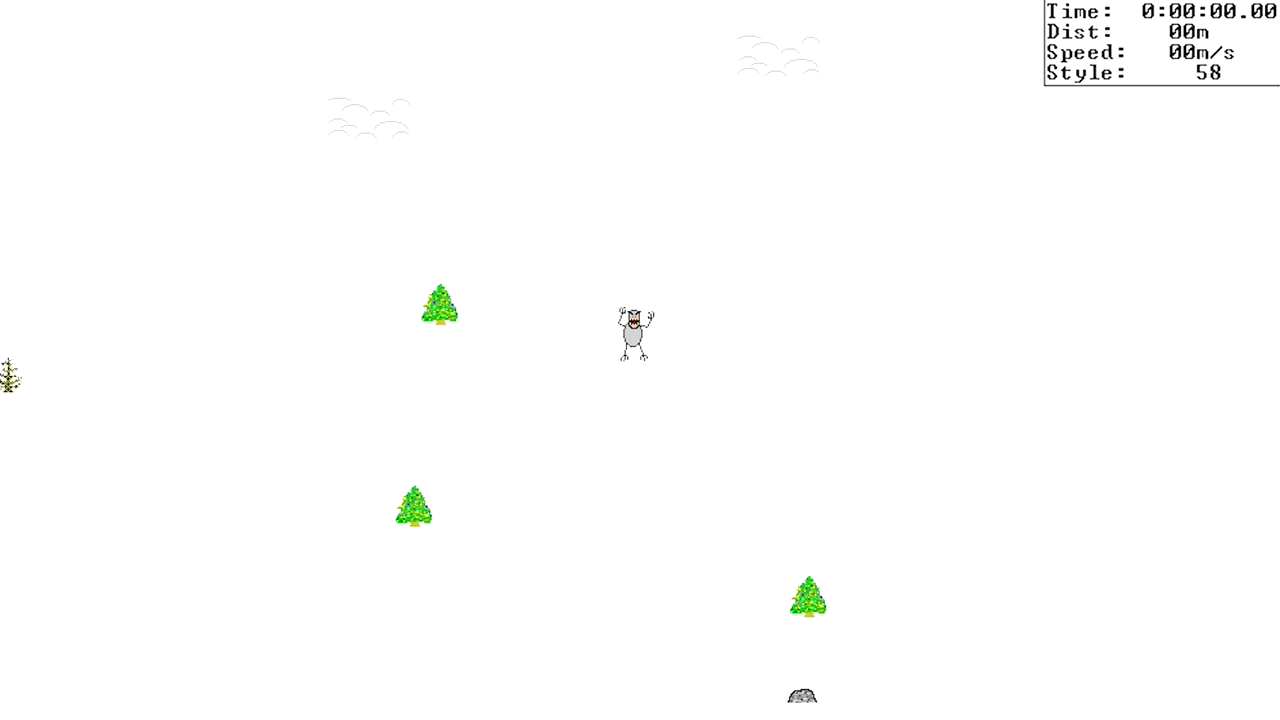
mouse_move(990, 600)
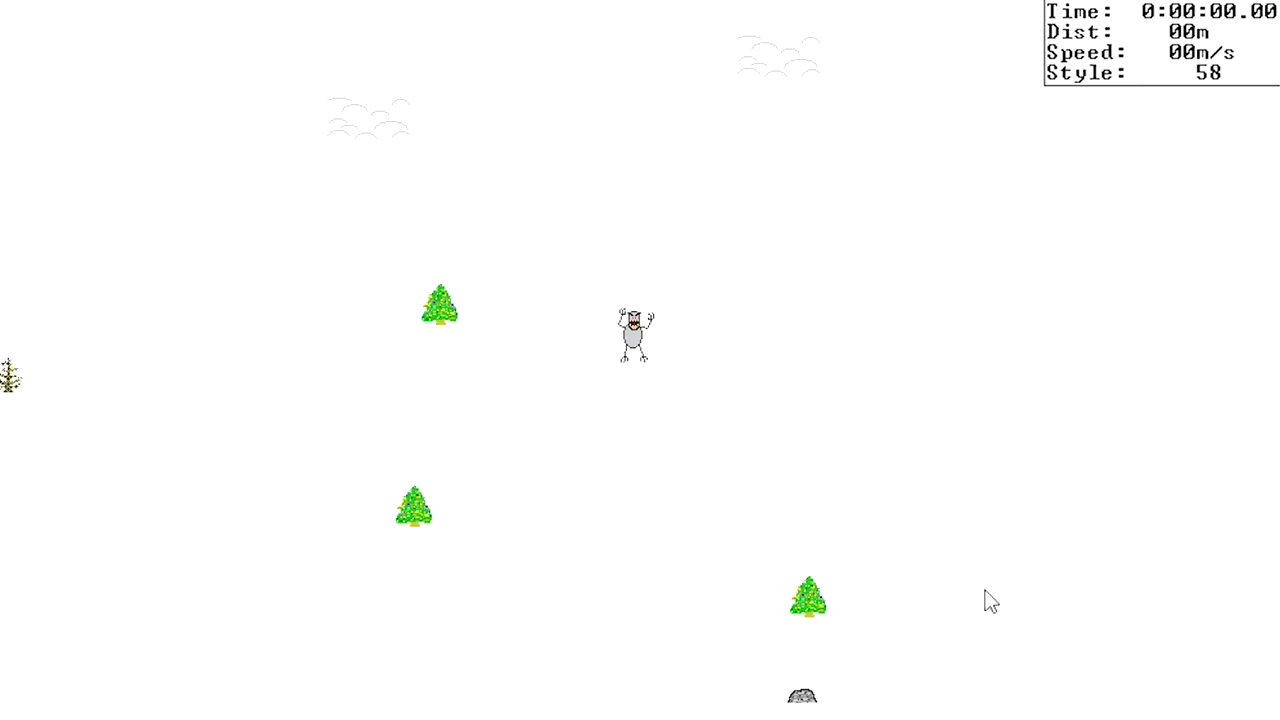
mouse_move(928, 268)
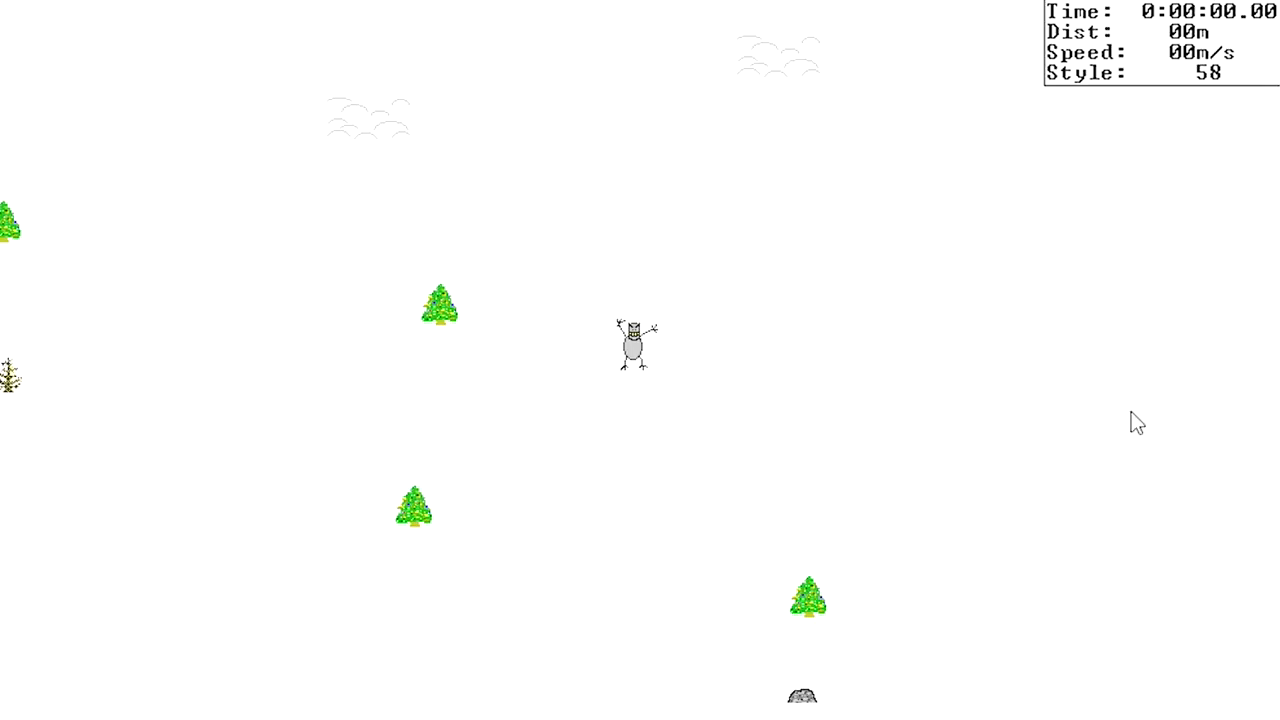
mouse_move(1230, 420)
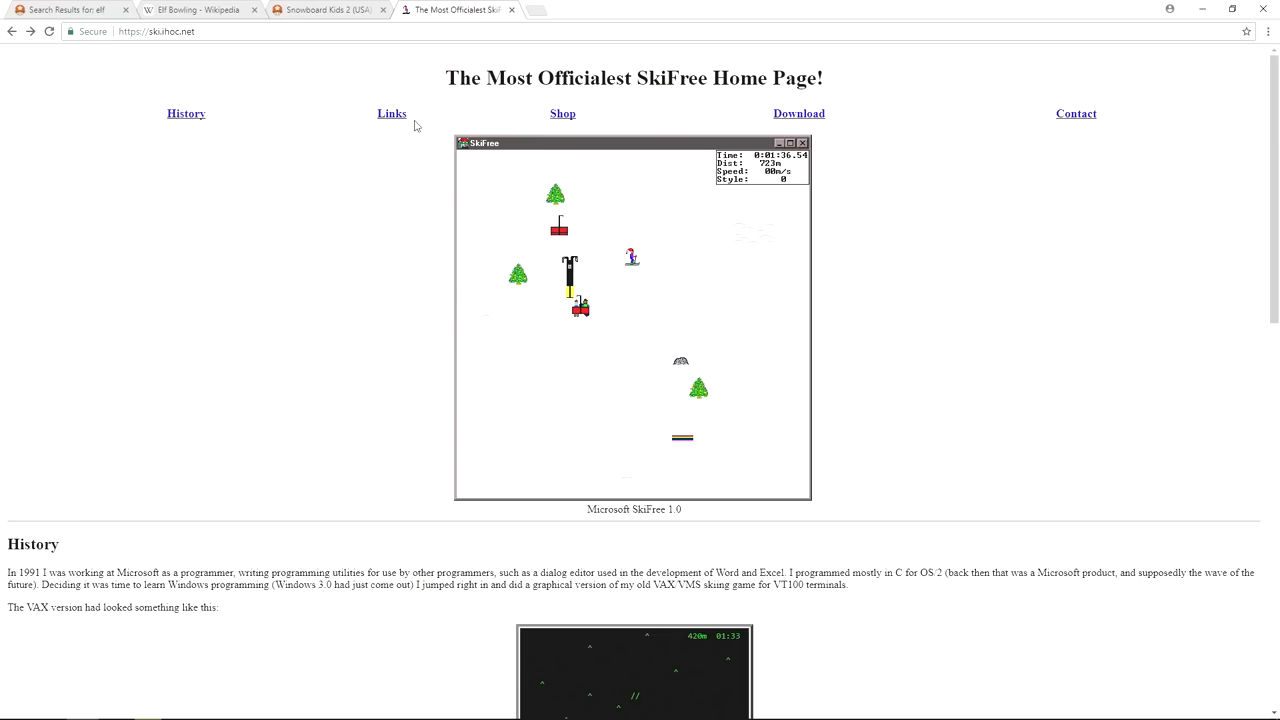
Scroll the SkiFree home page down past History to the Sights and Sounds section
scroll(down, 3)
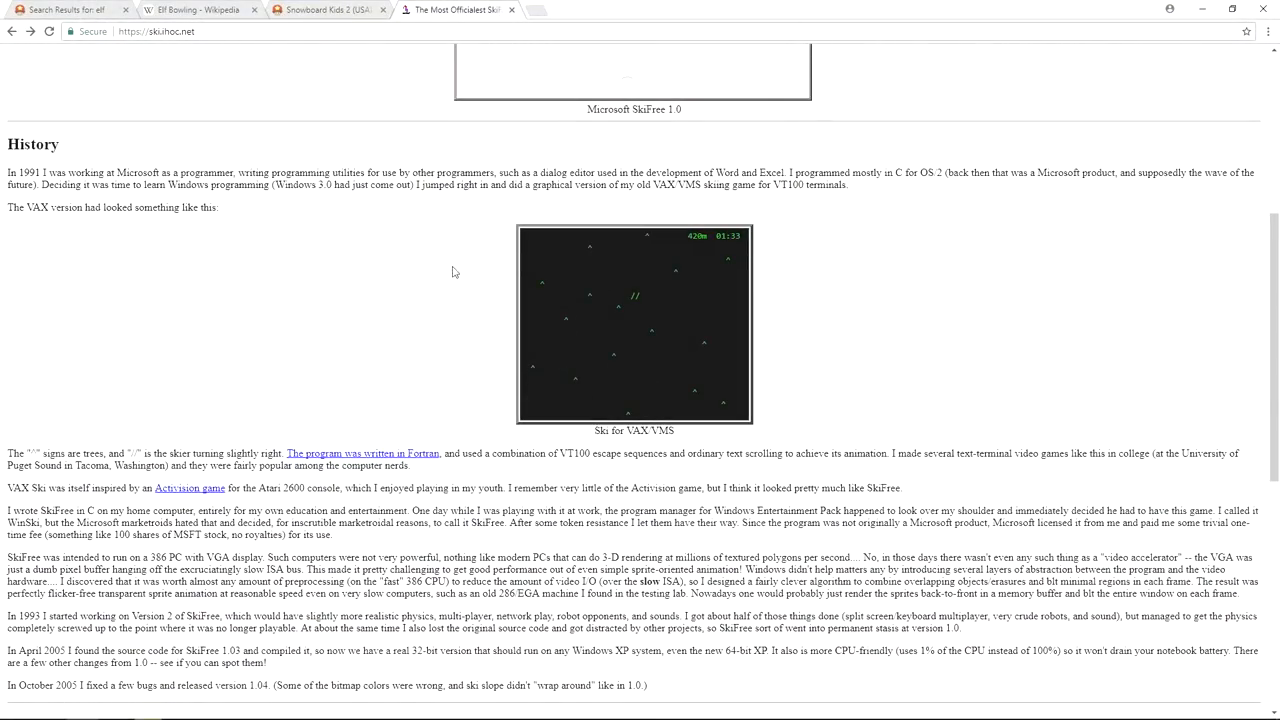
mouse_move(372, 470)
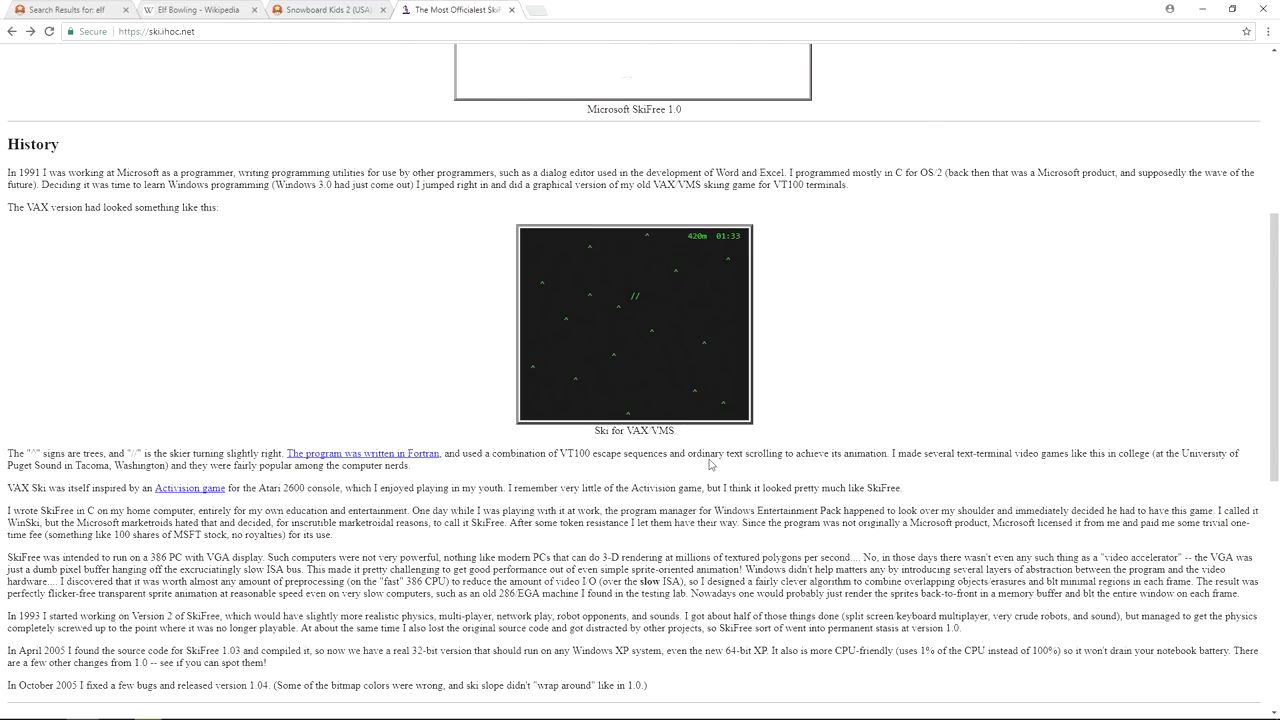
scroll(down, 3)
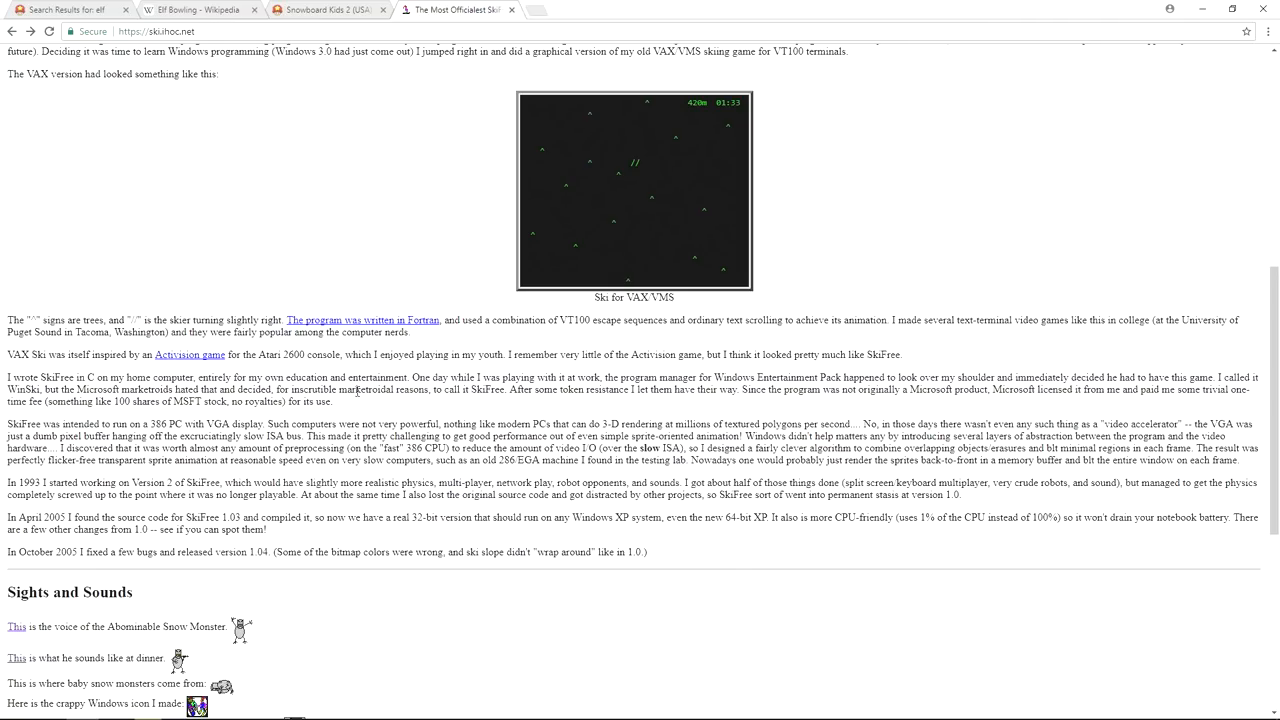
scroll(down, 3)
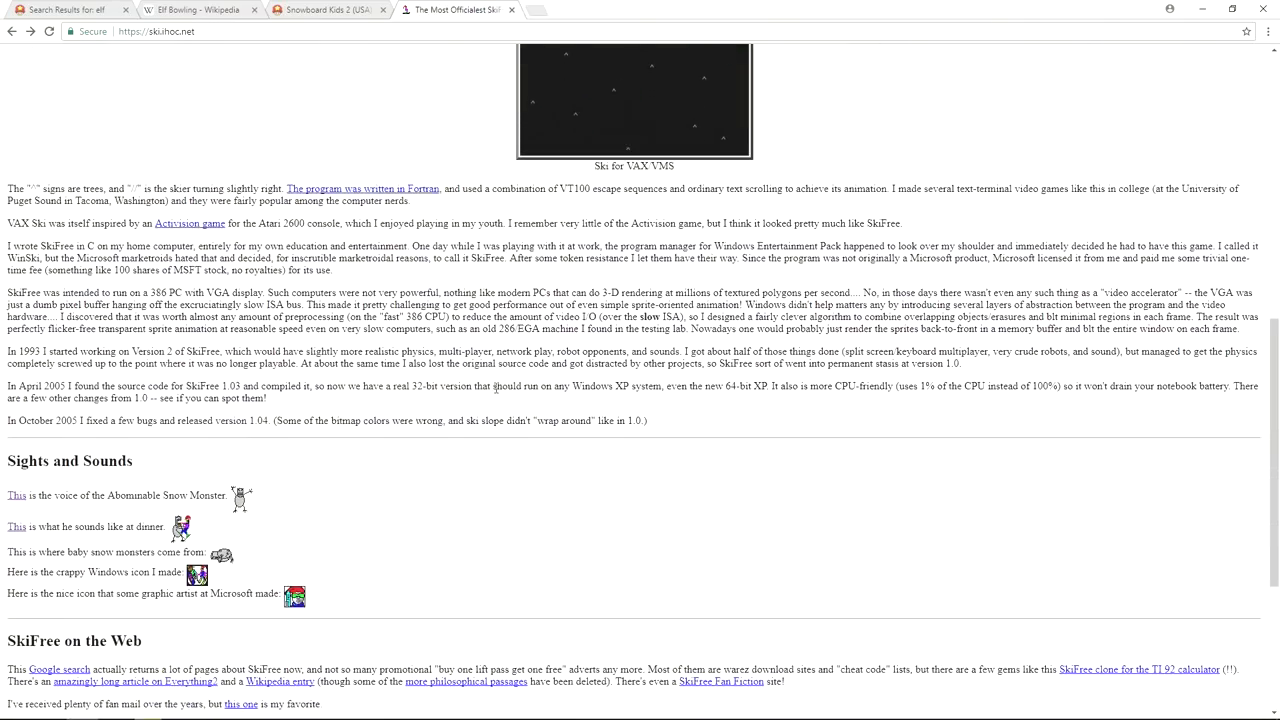
scroll(down, 3)
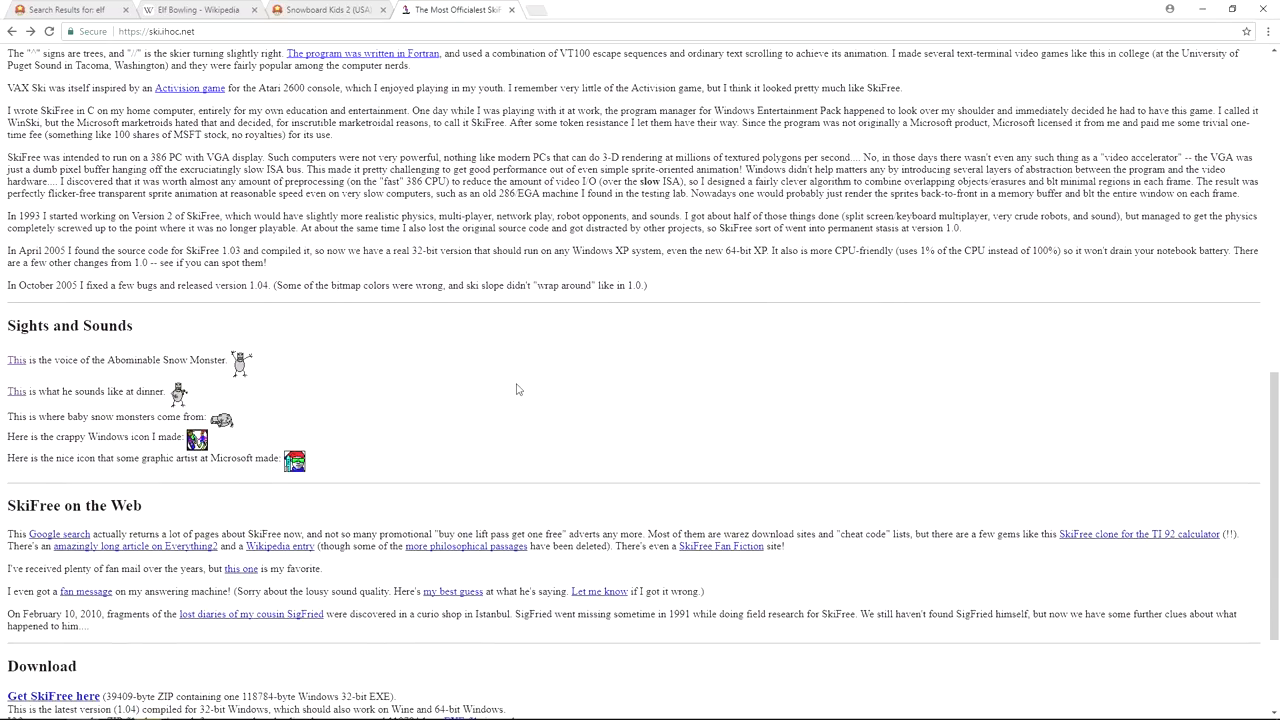
Zoom the page and open the 'This' link for the snow monster's dinner sound clip
key(ctrl+plus)
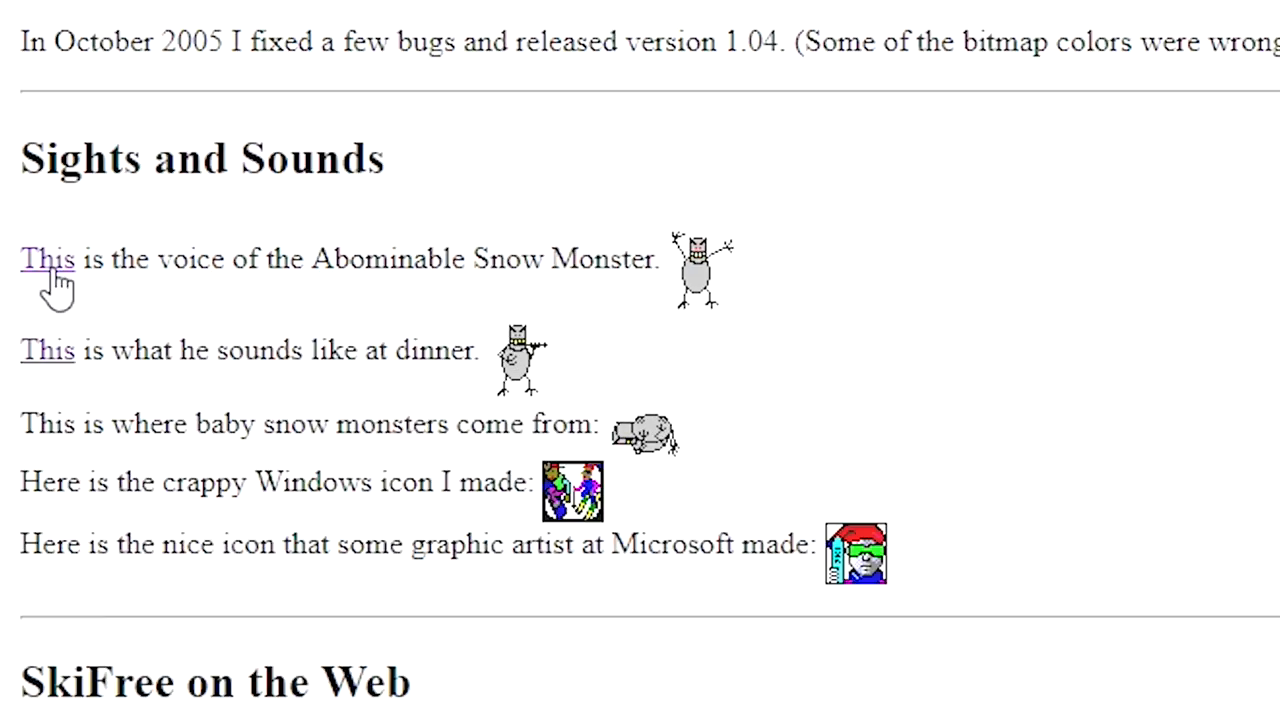
click(48, 258)
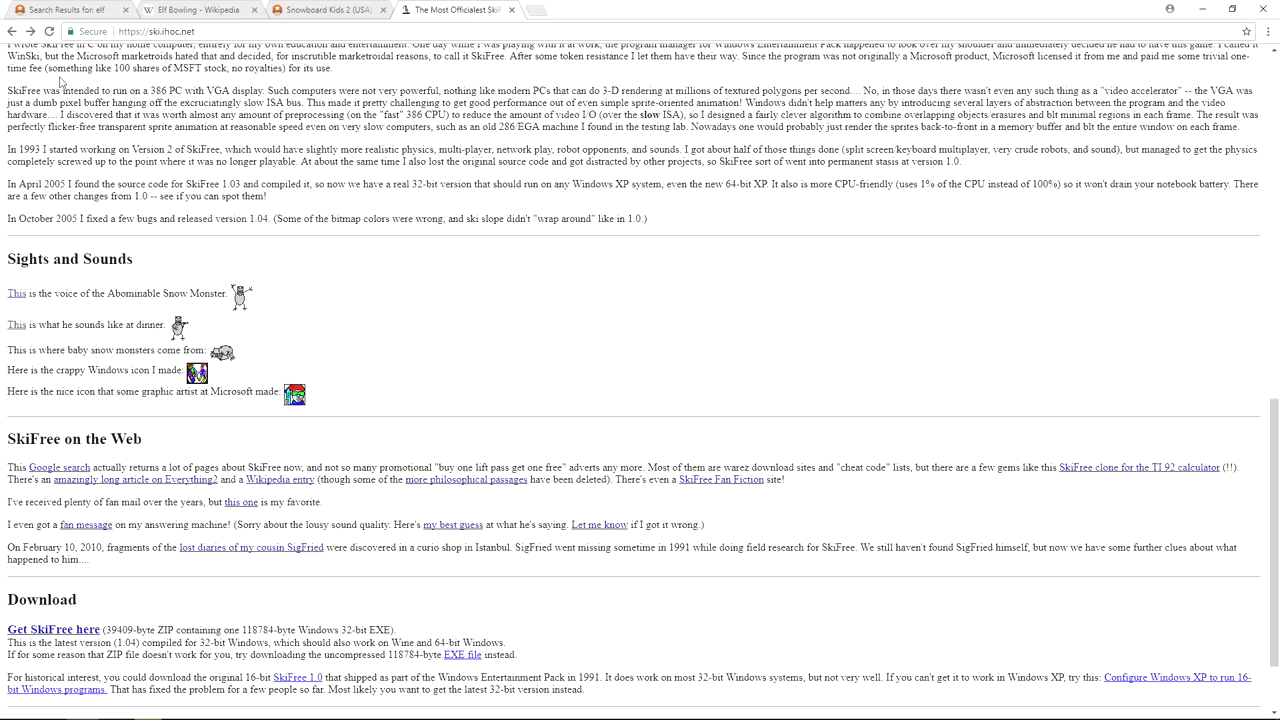
mouse_move(16, 324)
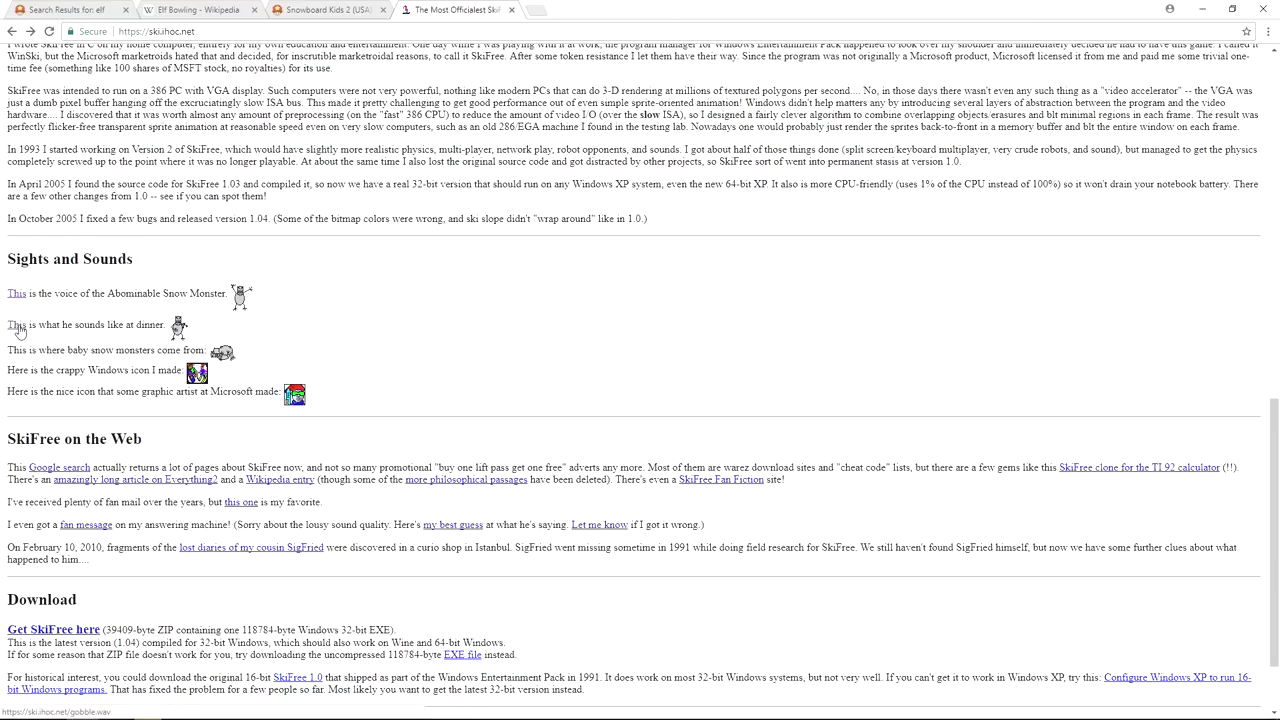
click(16, 324)
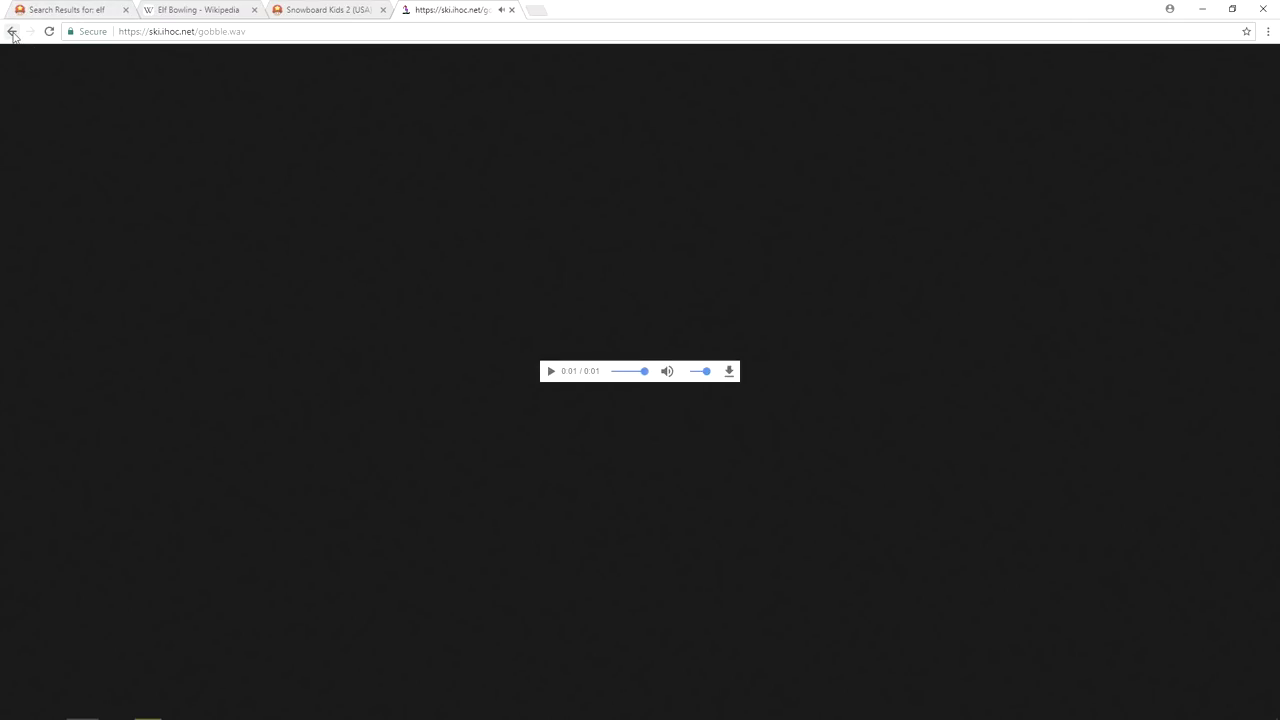
mouse_move(12, 32)
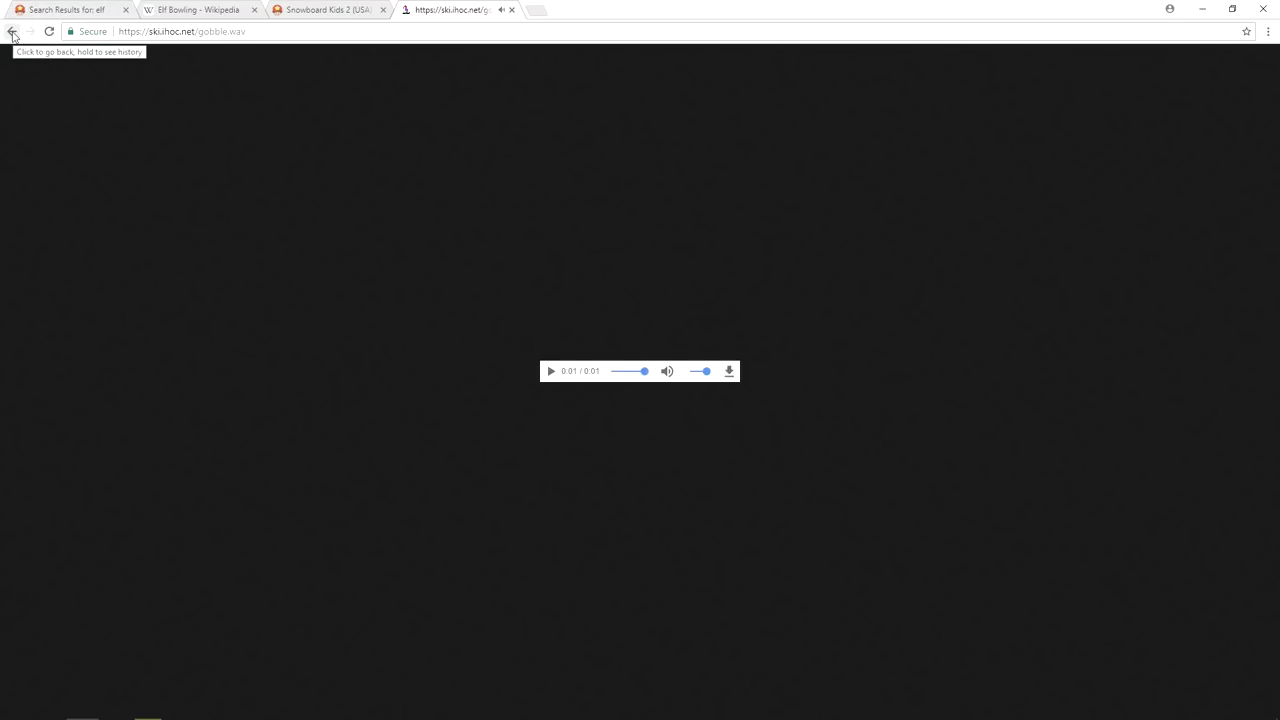
Go back from the .wav player to the SkiFree page's Sights and Sounds section
click(12, 32)
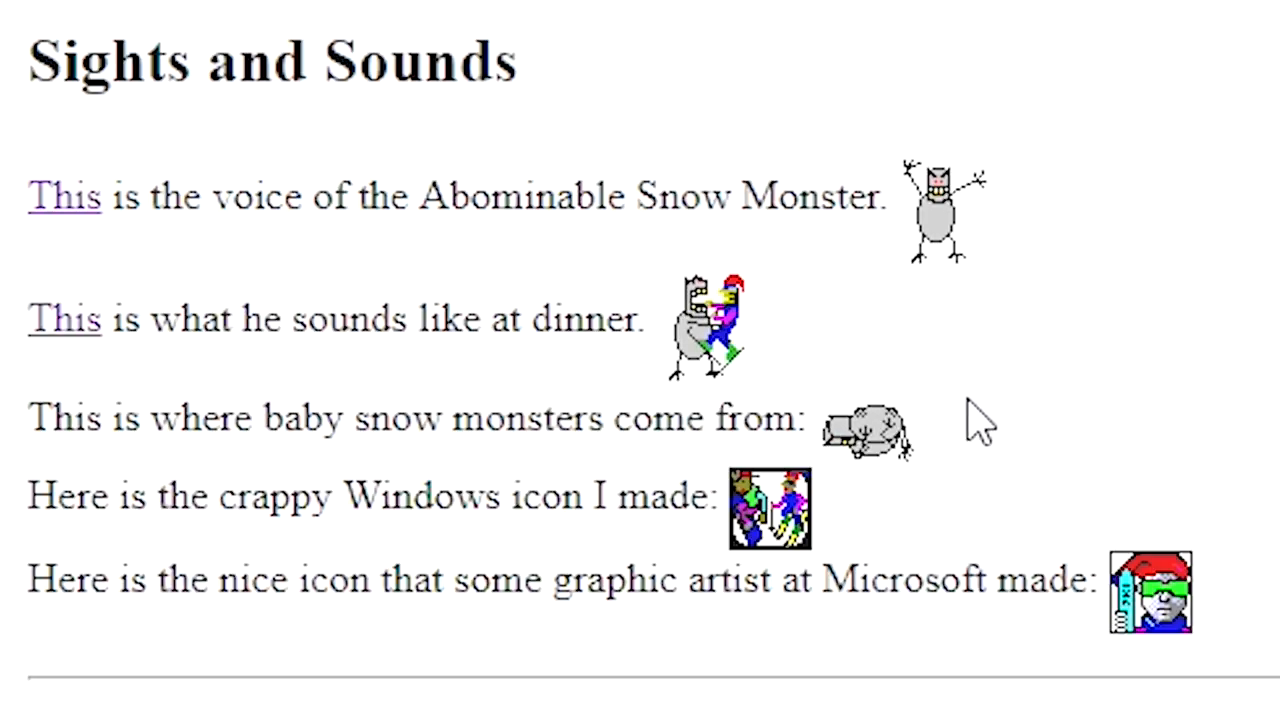
mouse_move(896, 490)
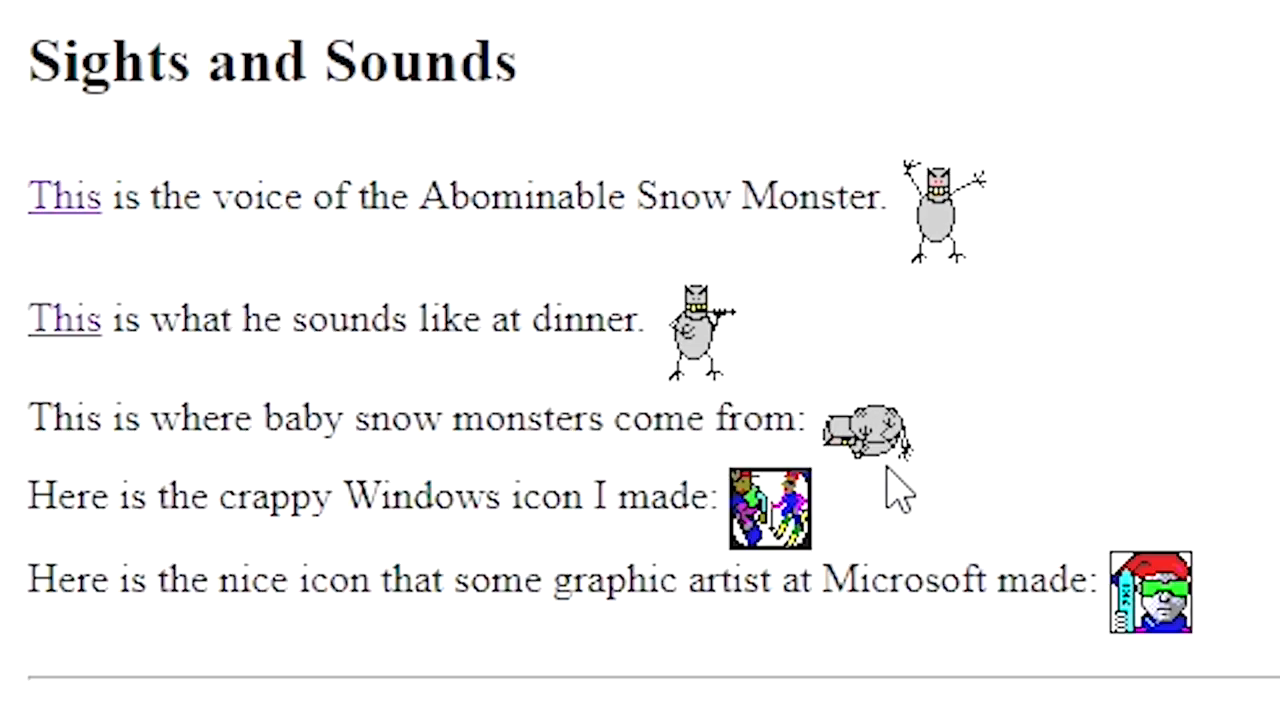
mouse_move(860, 490)
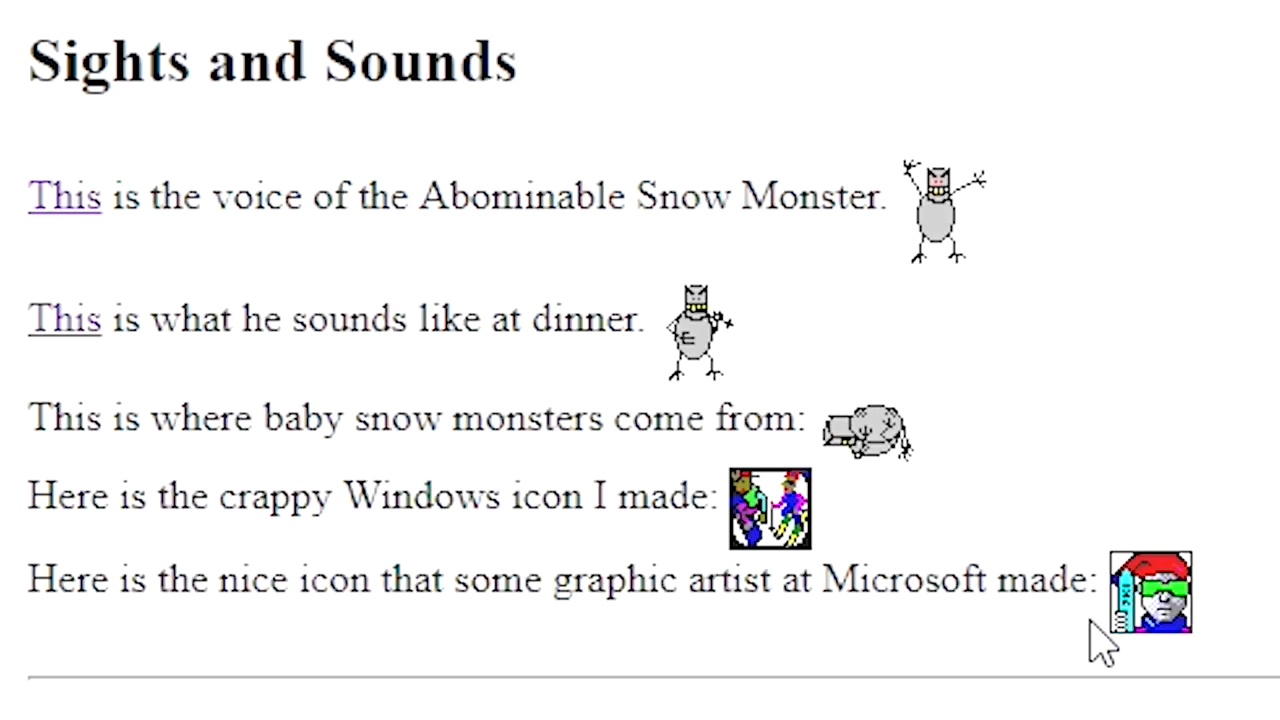
mouse_move(1056, 664)
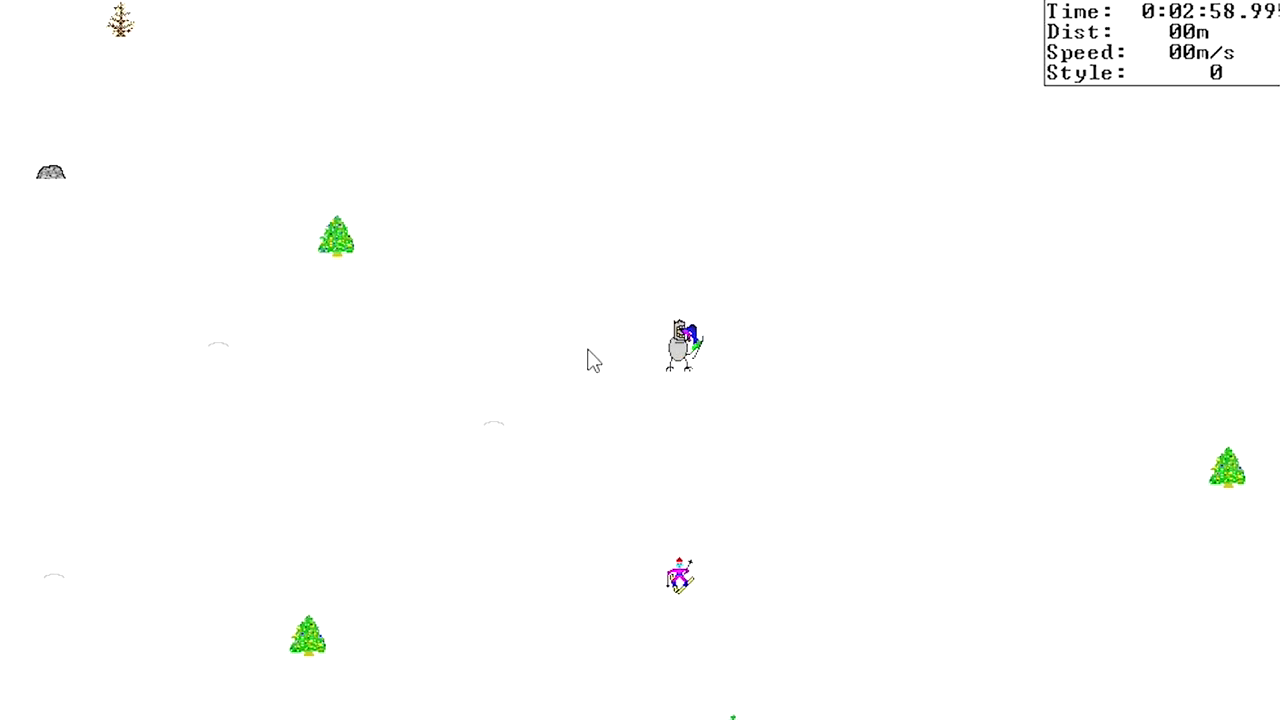
mouse_move(680, 458)
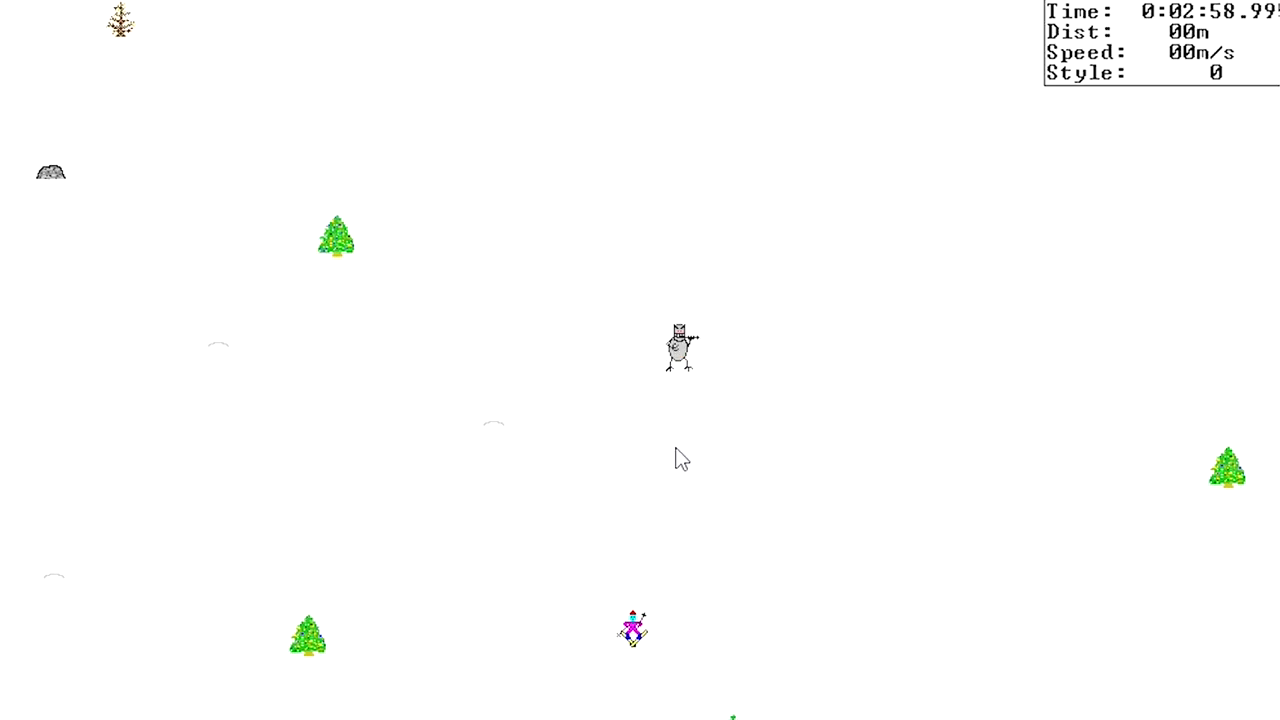
Restart with F2 and ski the slope past trees, rocks and moguls, ending tumbled at −2014 m
key(f2)
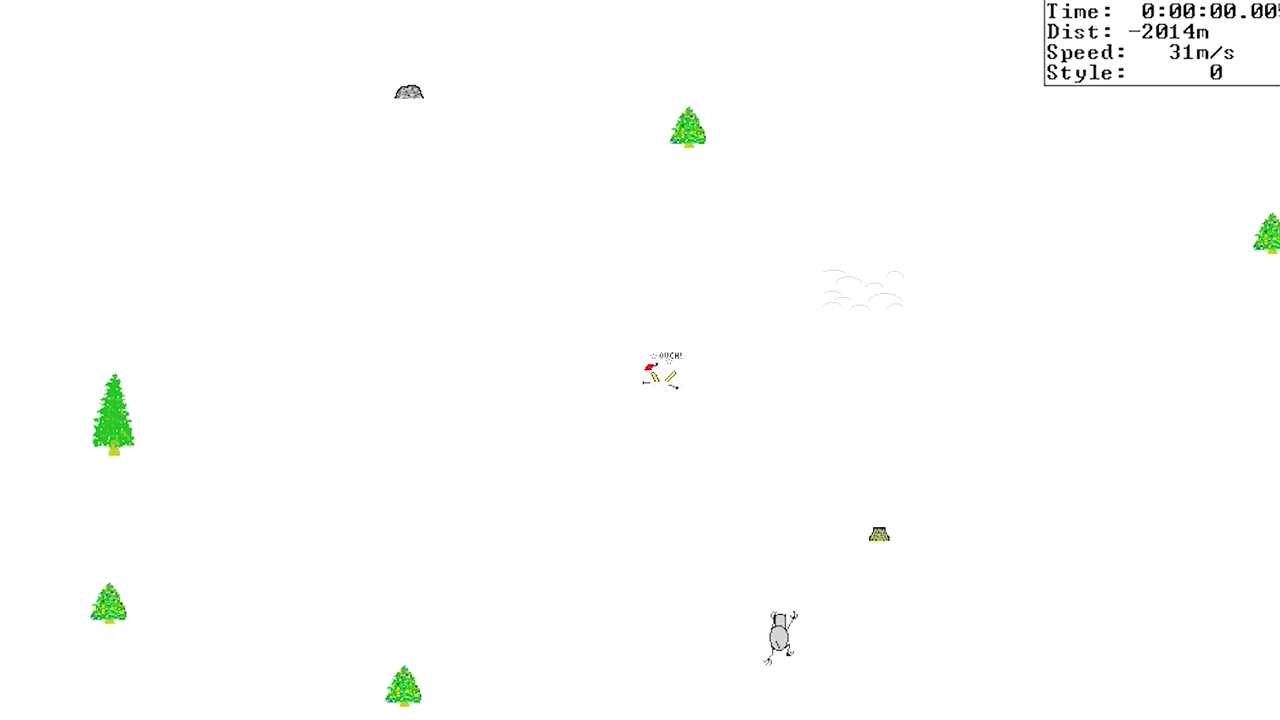
Restart and finish one more run, then restart again to the title screen at 6 m
key(f2)
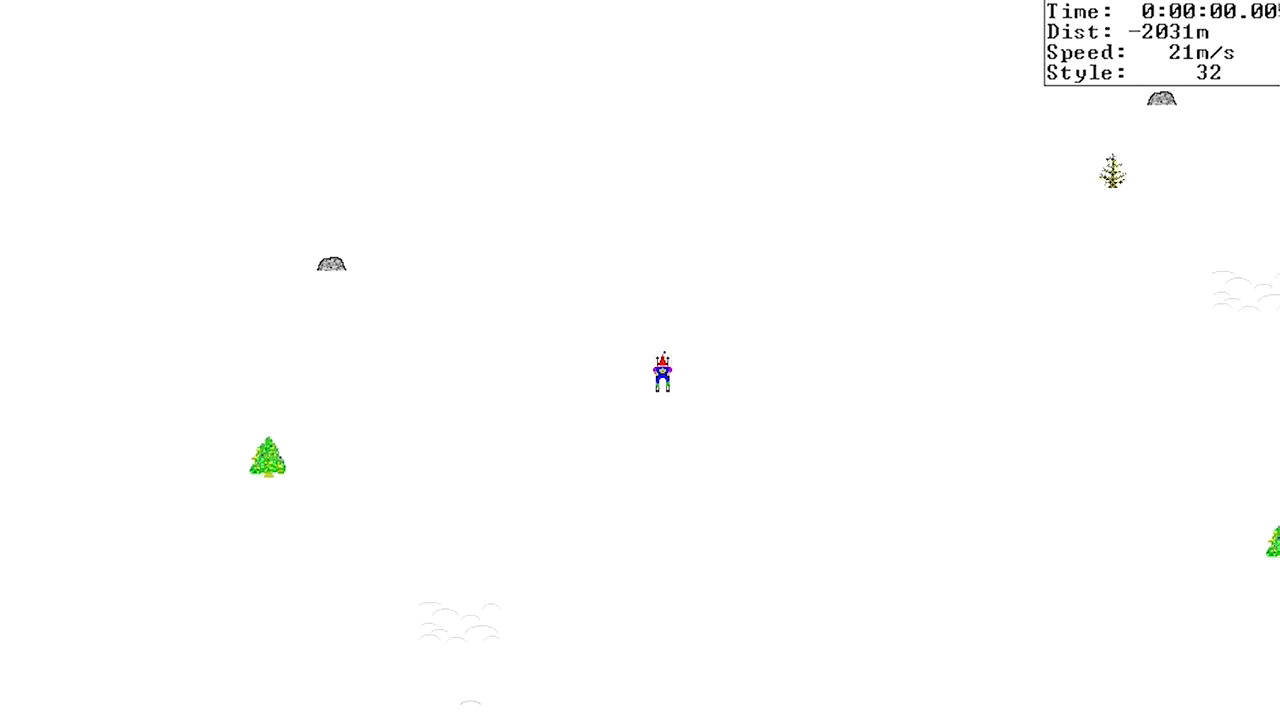
key(f2)
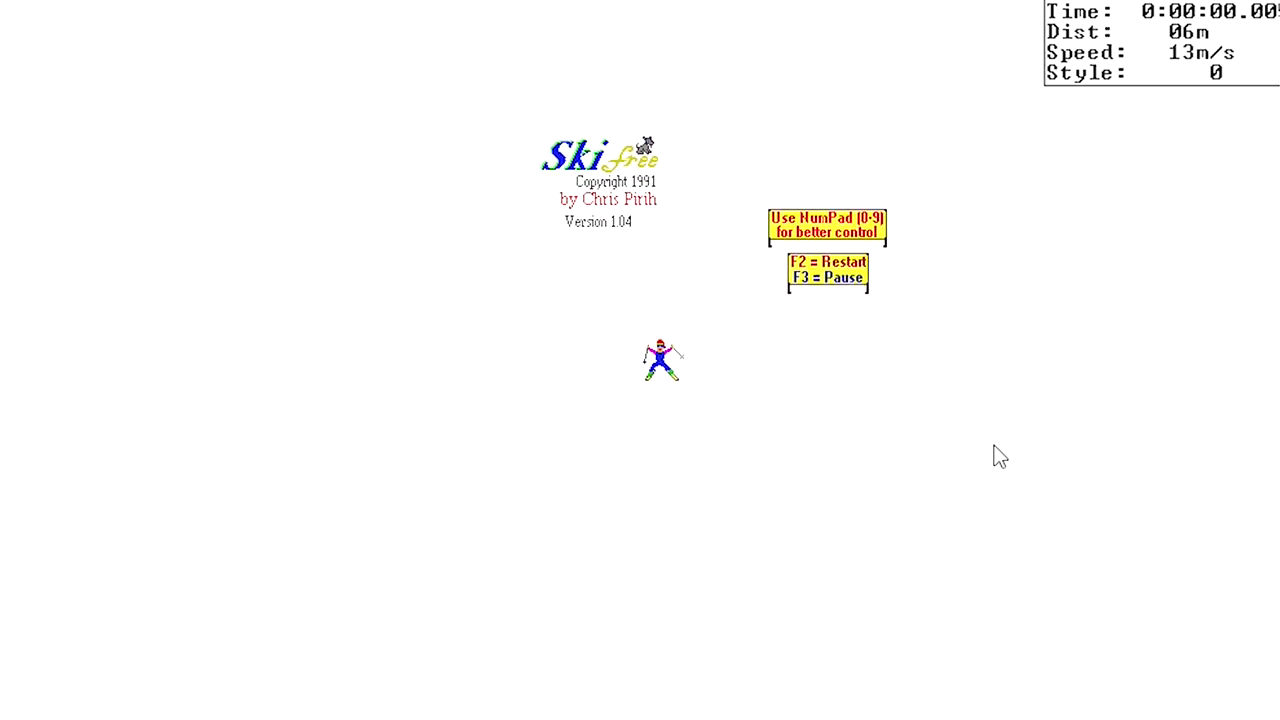